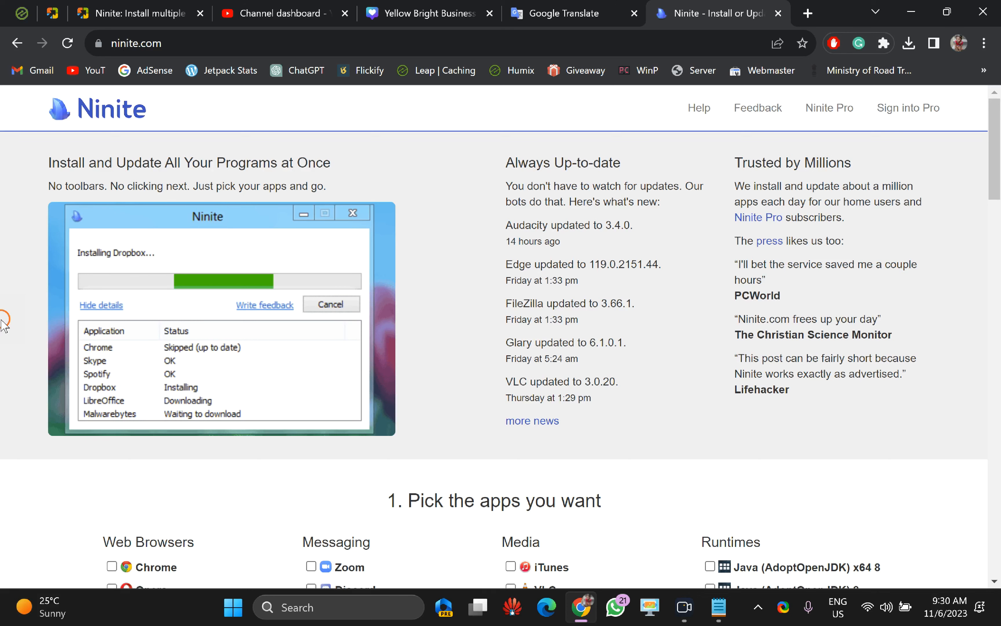
mouse_move(30, 301)
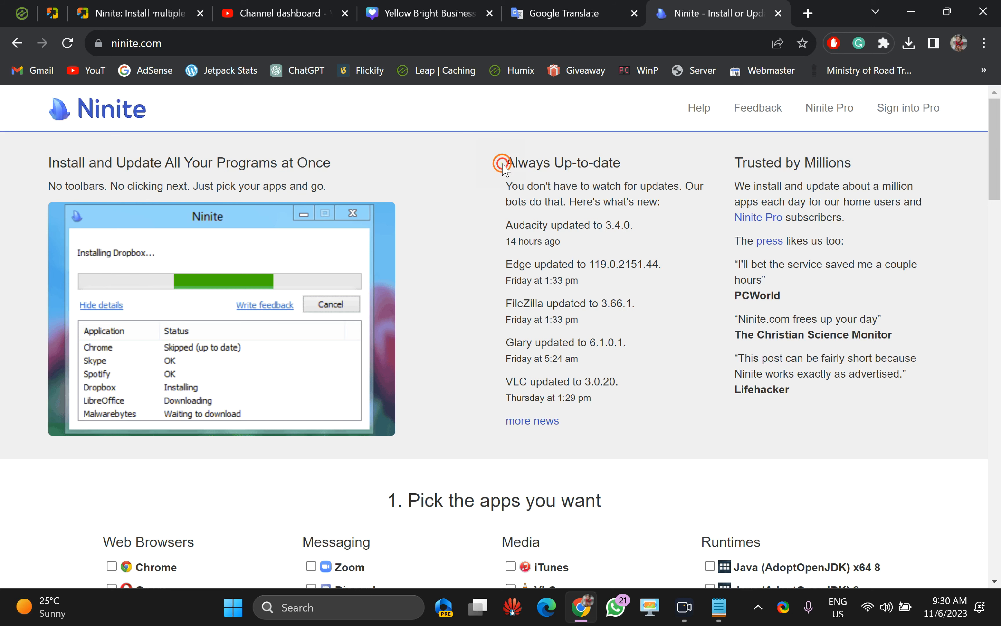
Highlight the 'Always Up-to-date' recent app update news on Ninite's homepage.
left_click_drag(501, 162, 609, 396)
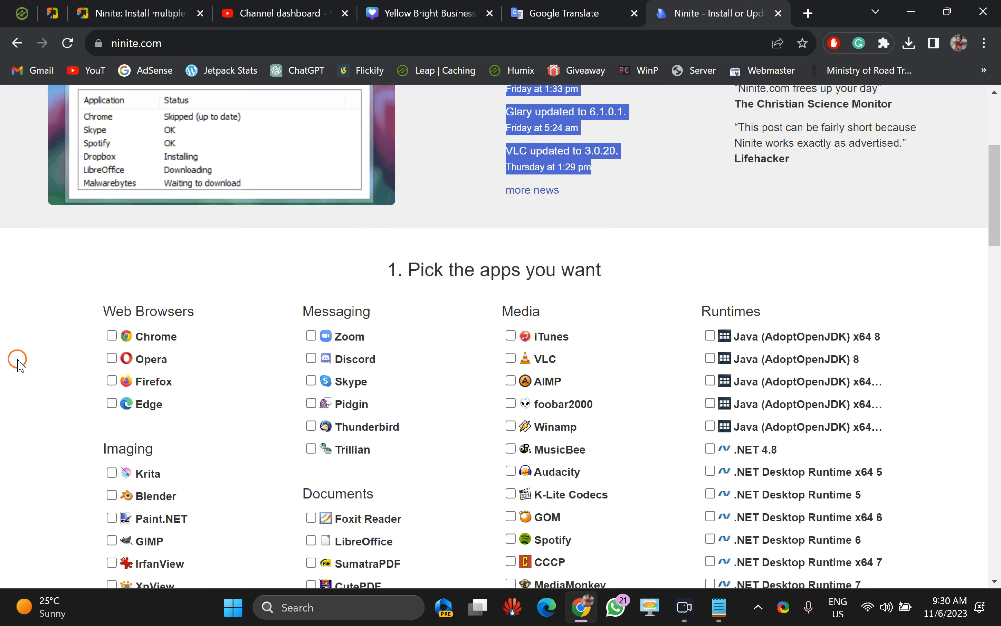
Tick Firefox under Web Browsers and VLC under Media for the installer.
scroll("down", 3)
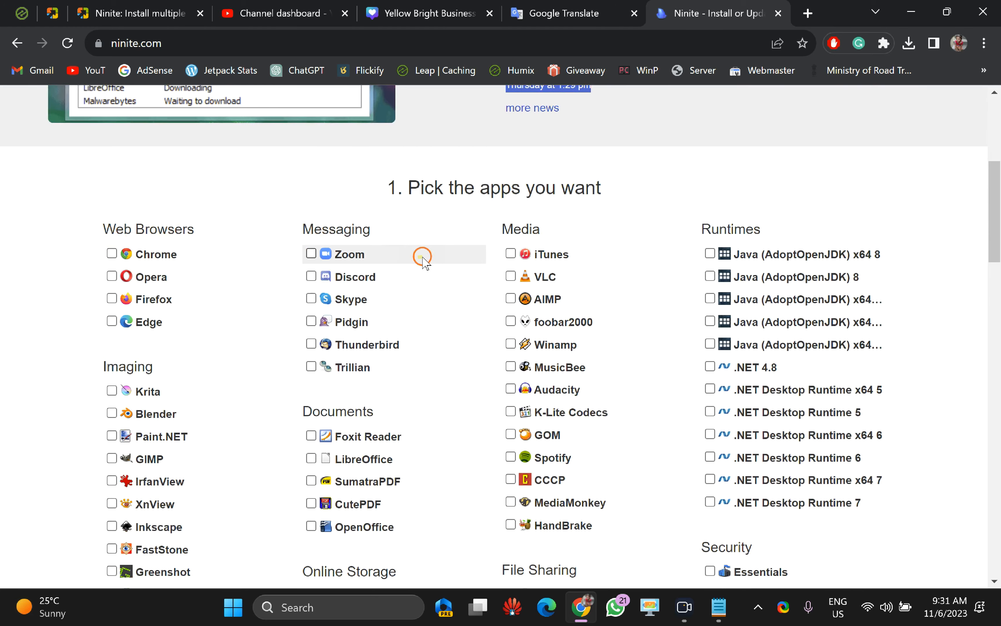
scroll("down", 3)
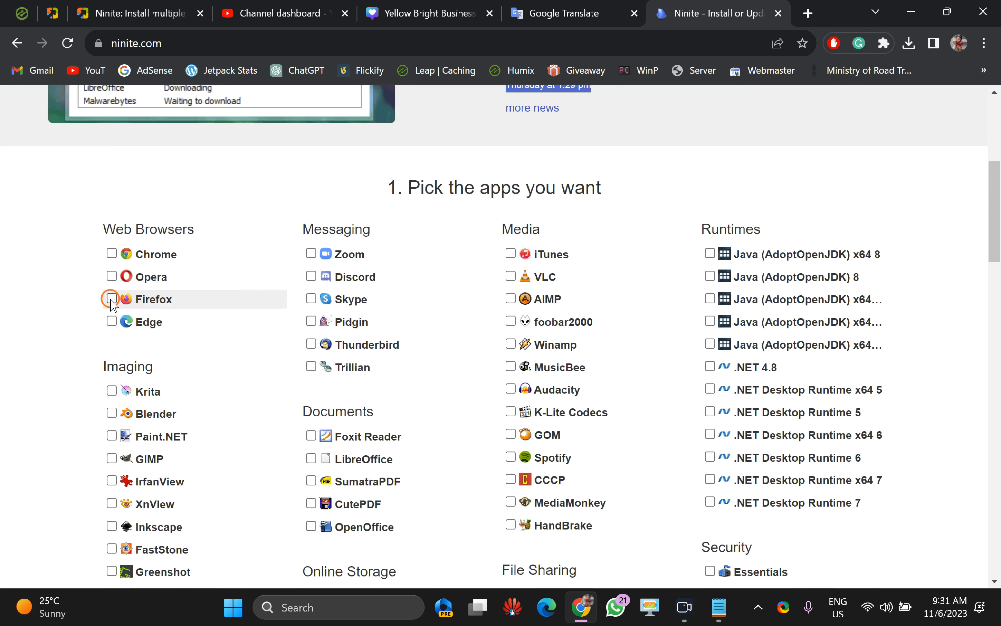
left_click(112, 299)
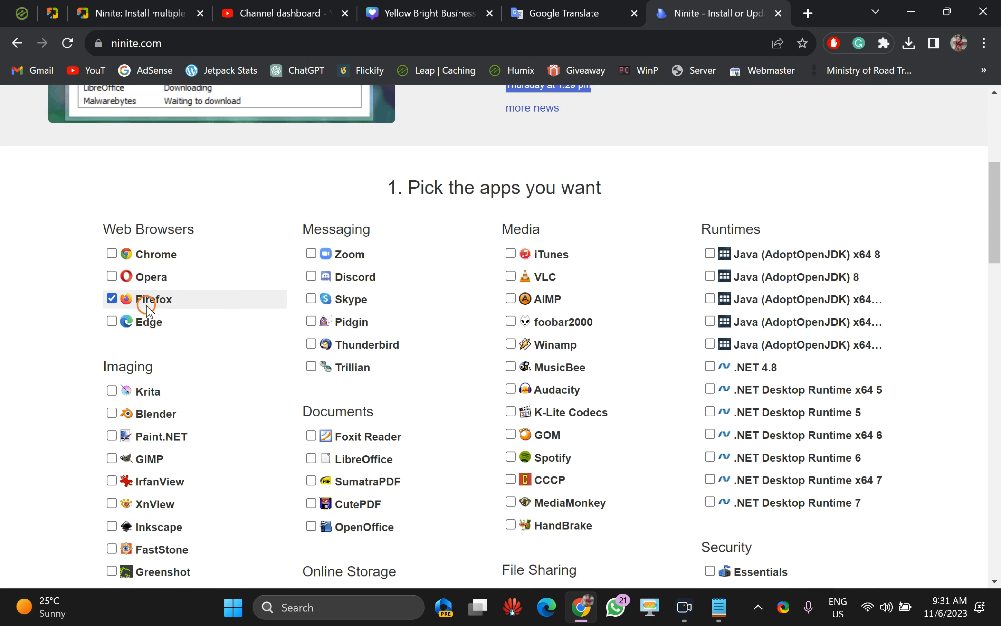
mouse_move(570, 321)
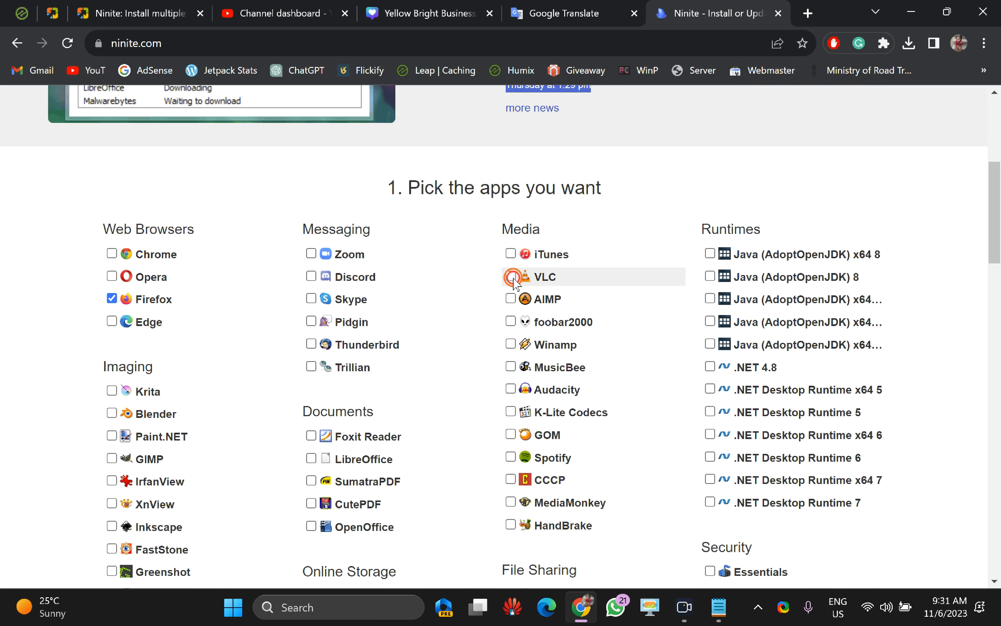
left_click(510, 276)
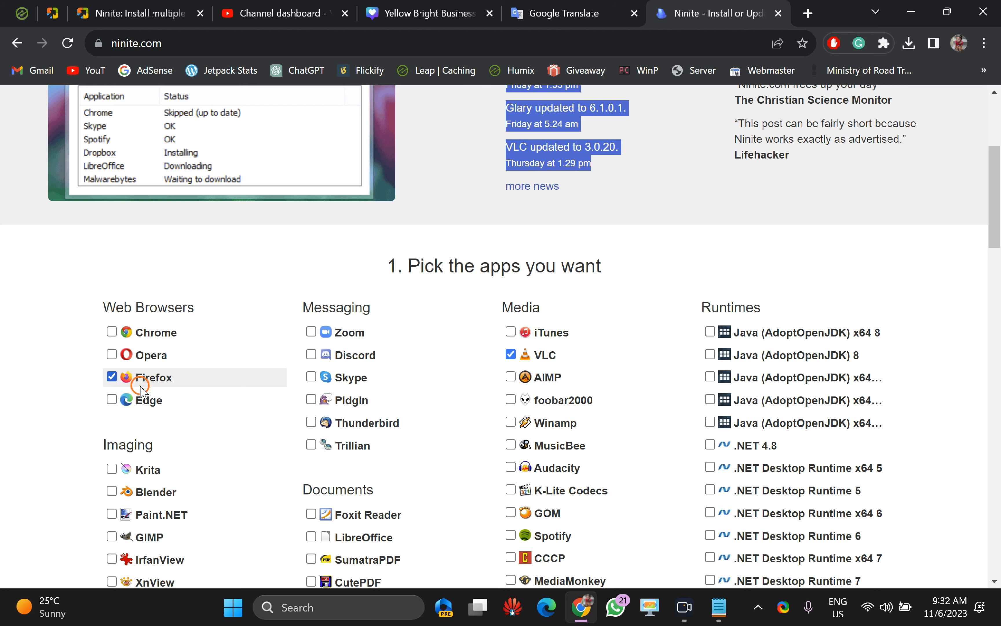
scroll("down", 3)
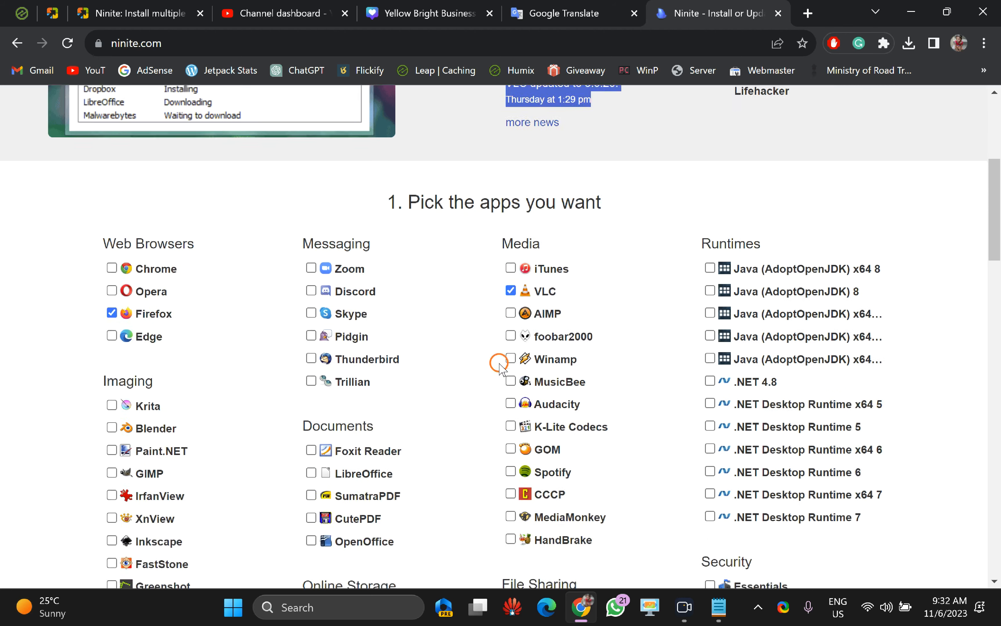
scroll("down", 3)
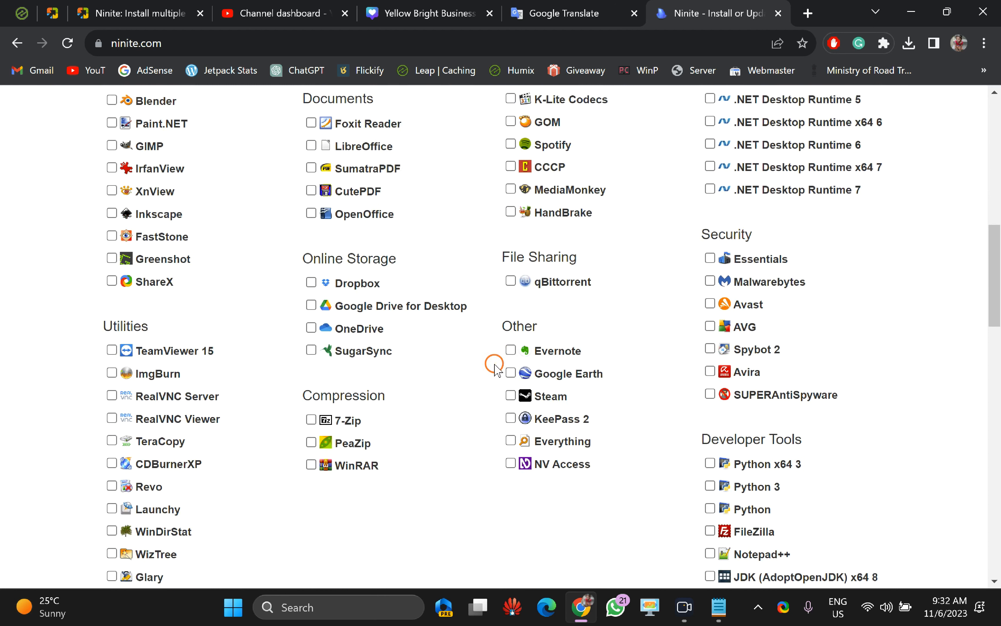
scroll("down", 3)
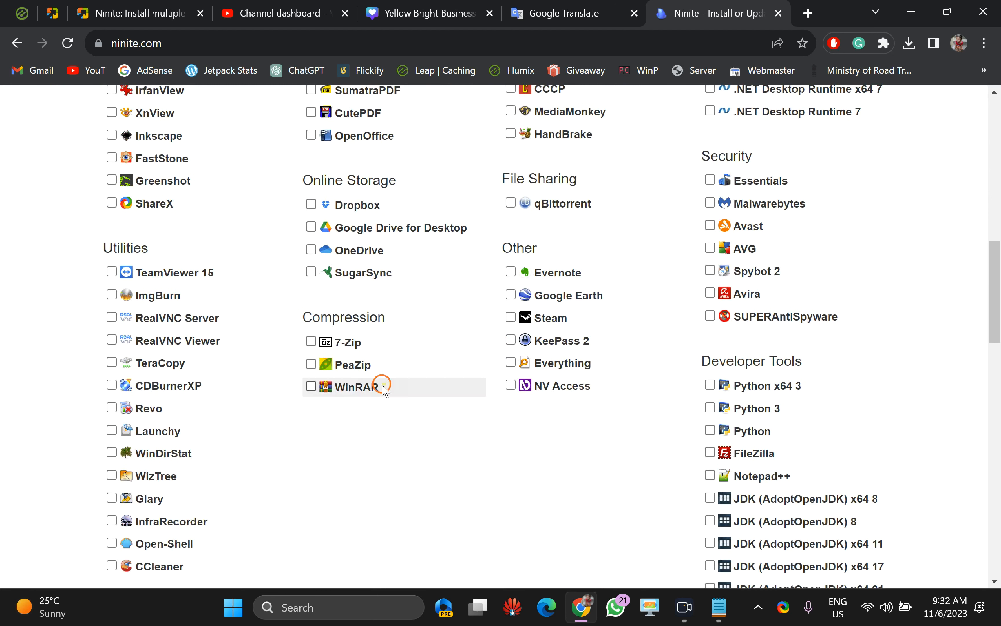
mouse_move(312, 343)
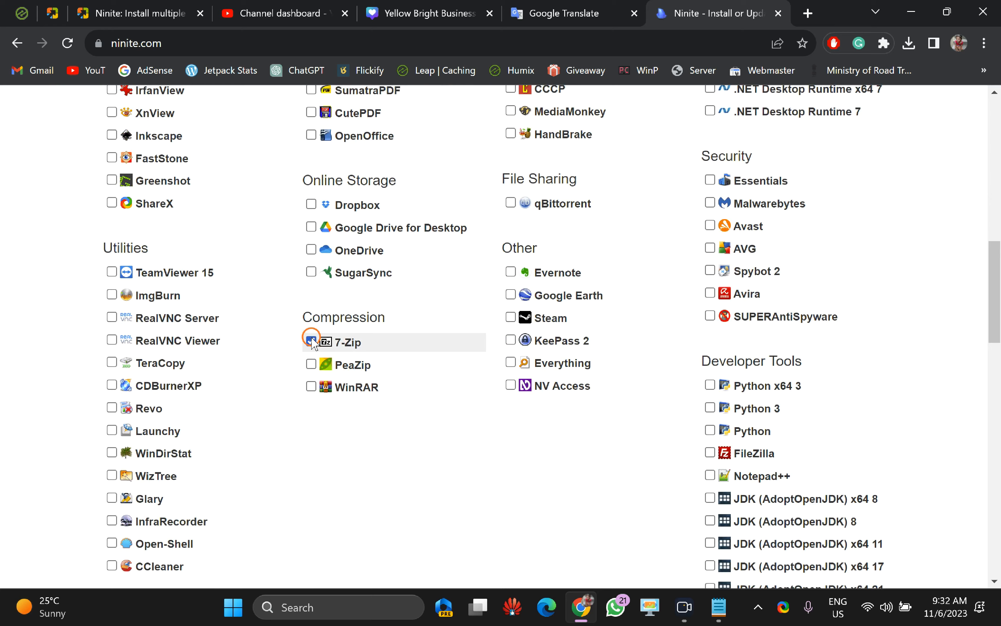
left_click(311, 387)
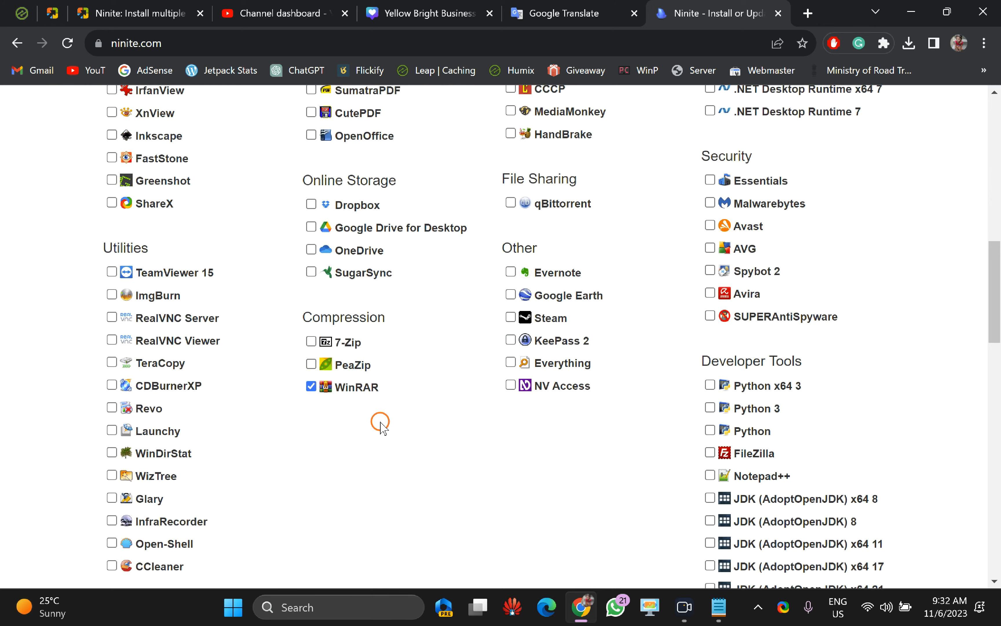
scroll("down", 3)
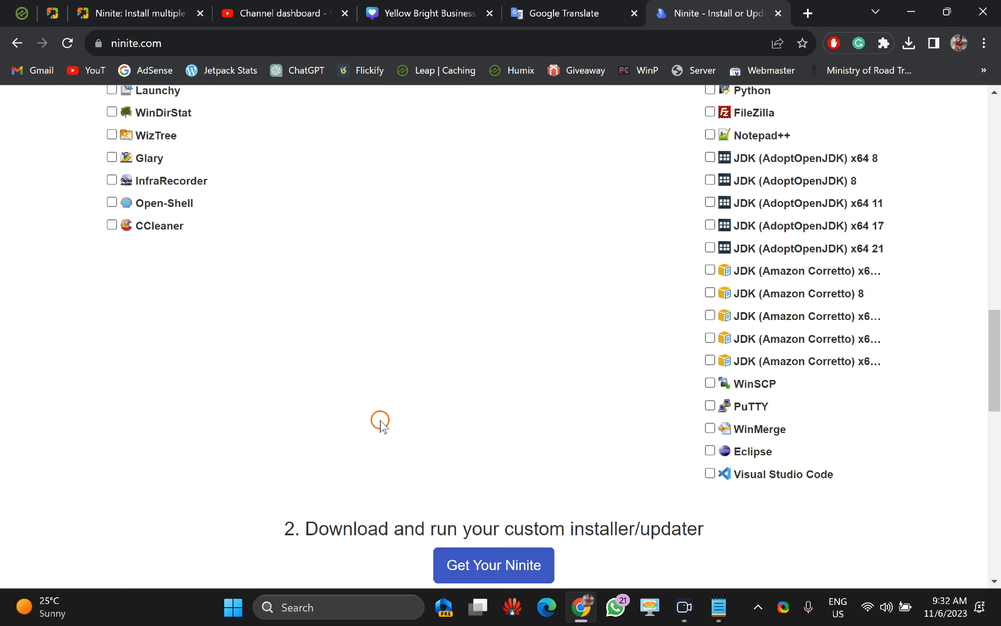
scroll("down", 3)
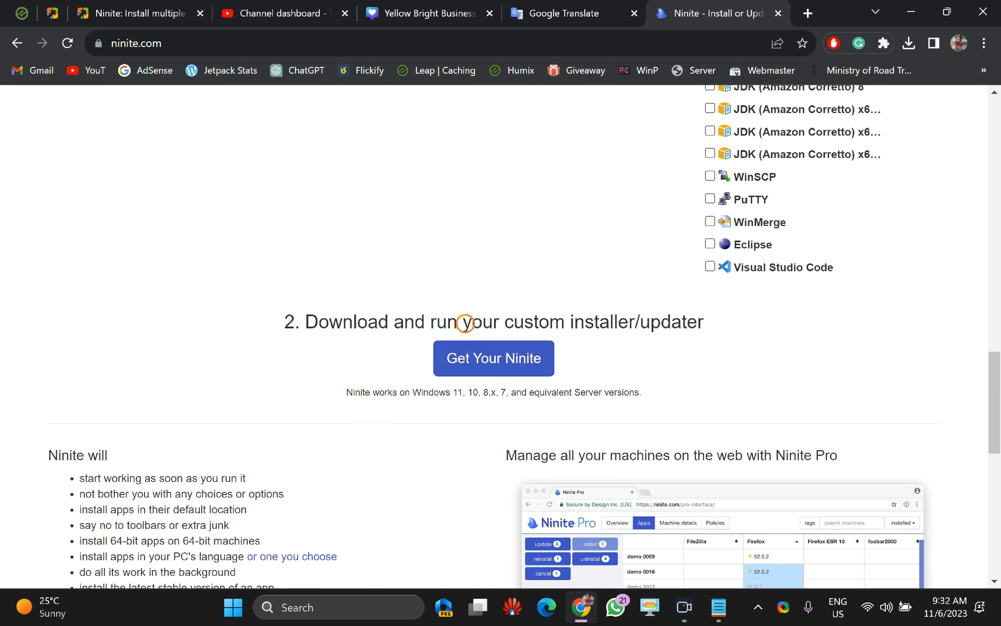
mouse_move(502, 401)
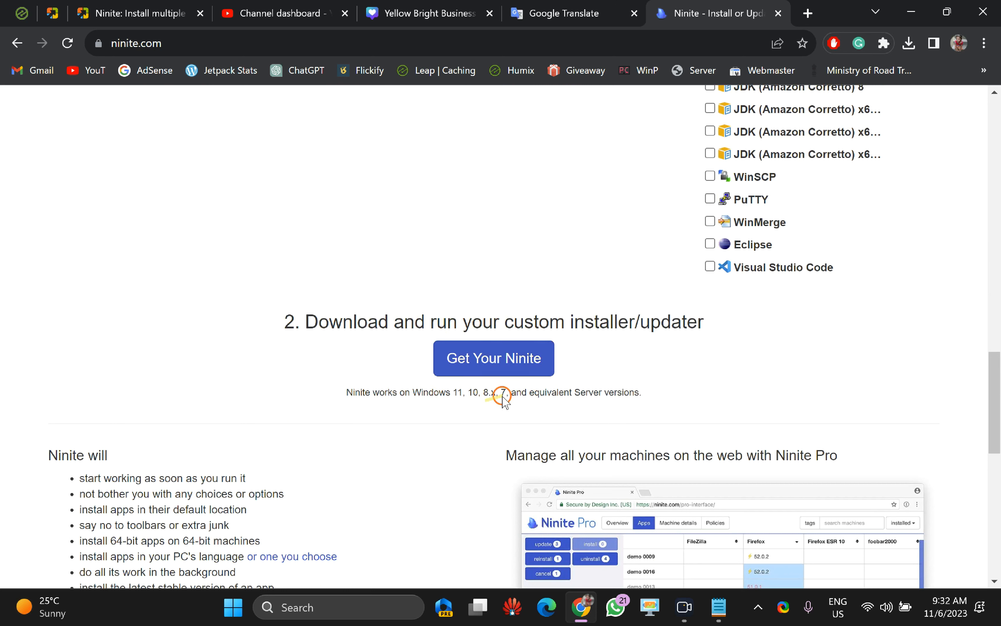
mouse_move(366, 401)
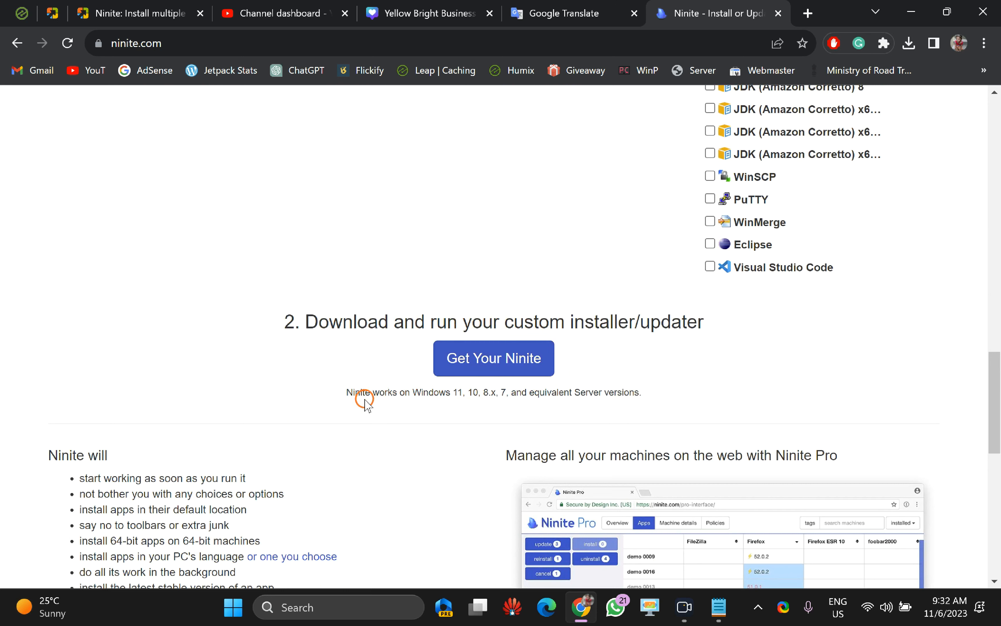
left_click_drag(348, 393, 475, 392)
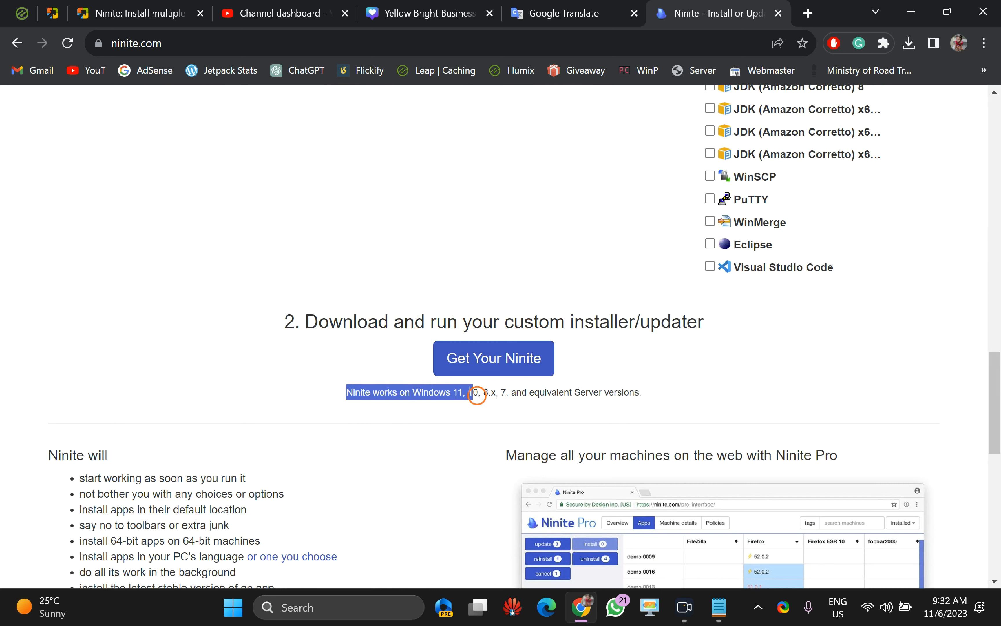
left_click_drag(476, 392, 515, 394)
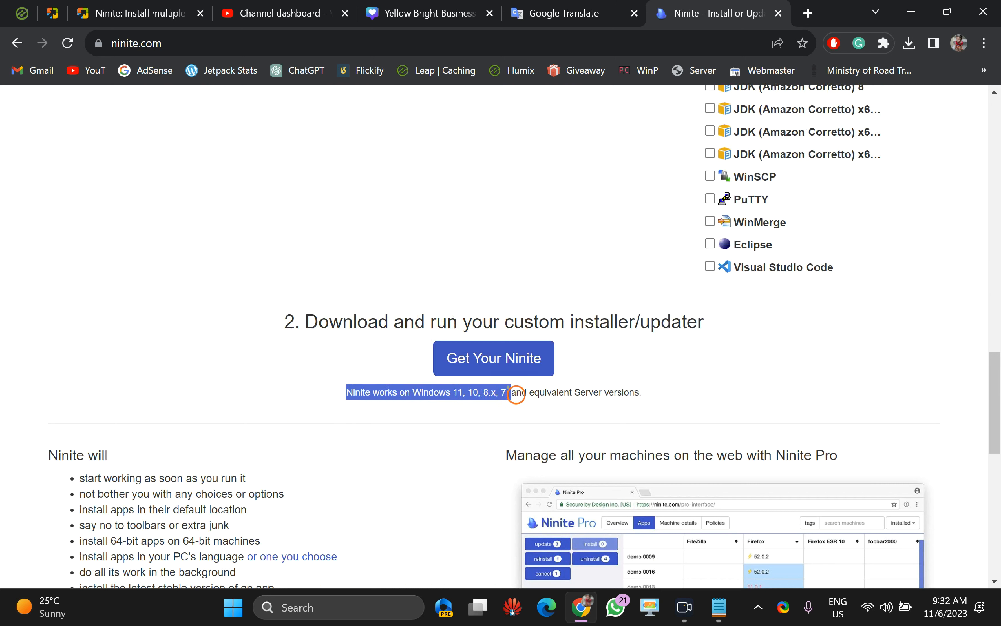
left_click_drag(515, 392, 644, 394)
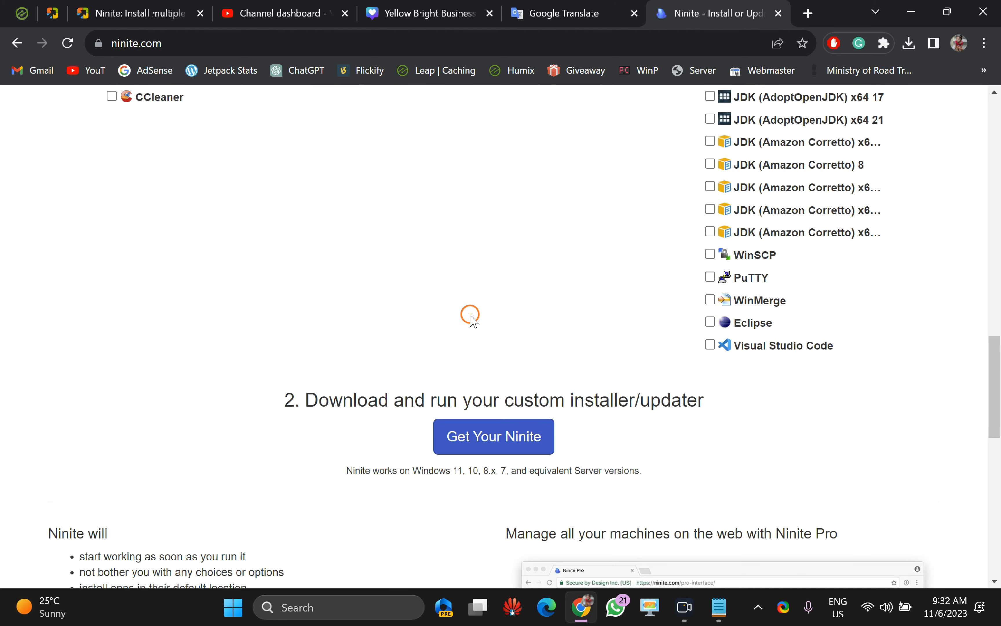
Get the custom Ninite installer and start its download to the Programs folder.
scroll("down", 3)
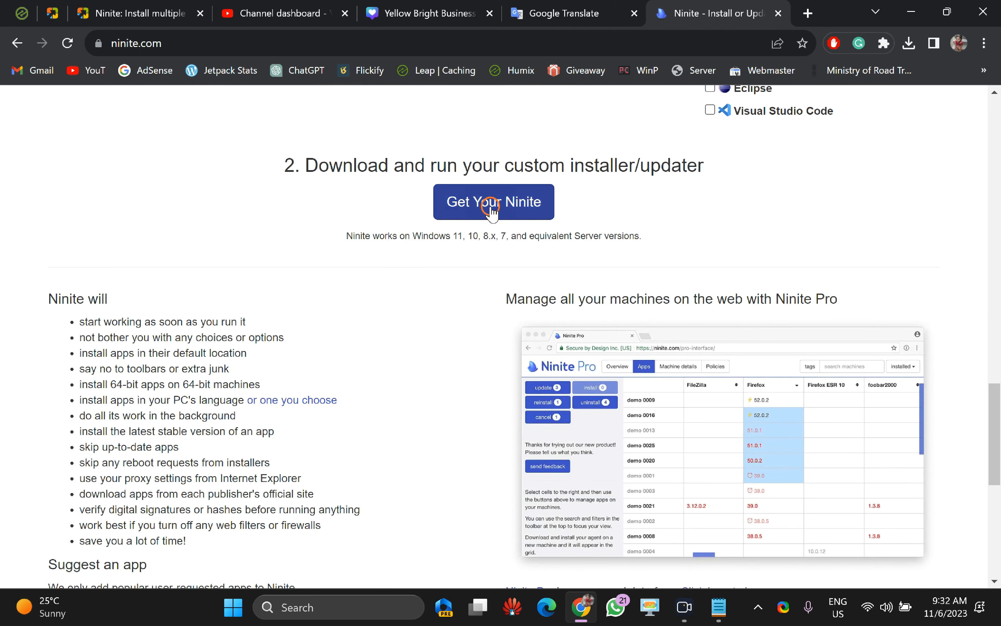
left_click(493, 202)
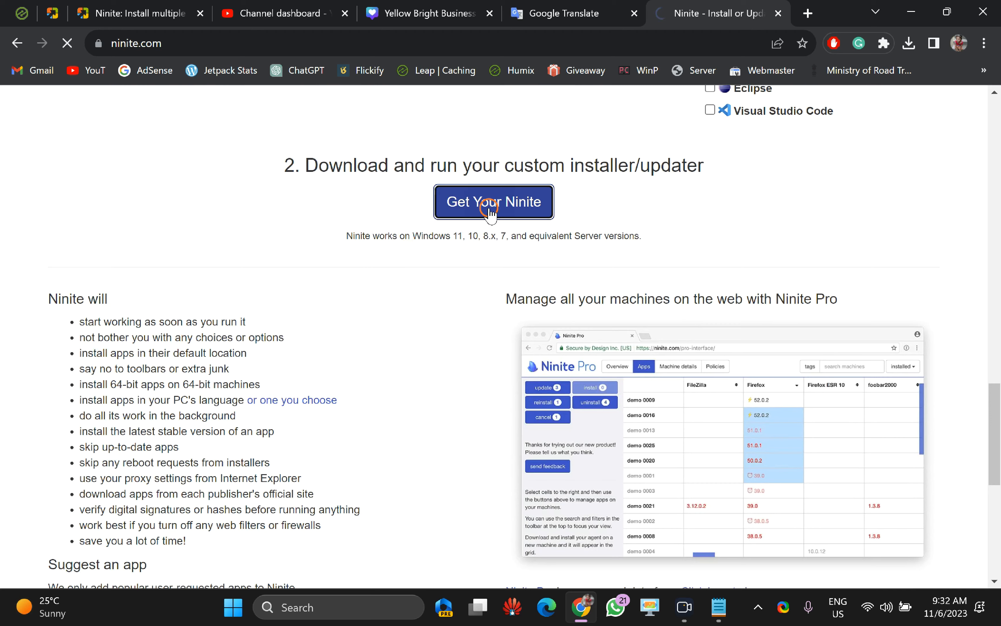
left_click(493, 202)
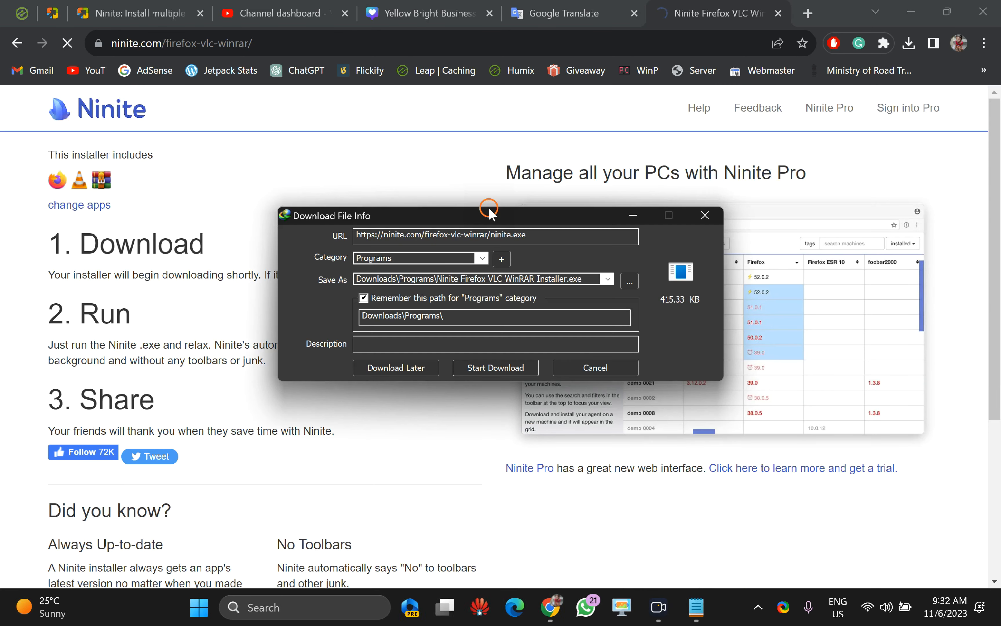
left_click(495, 368)
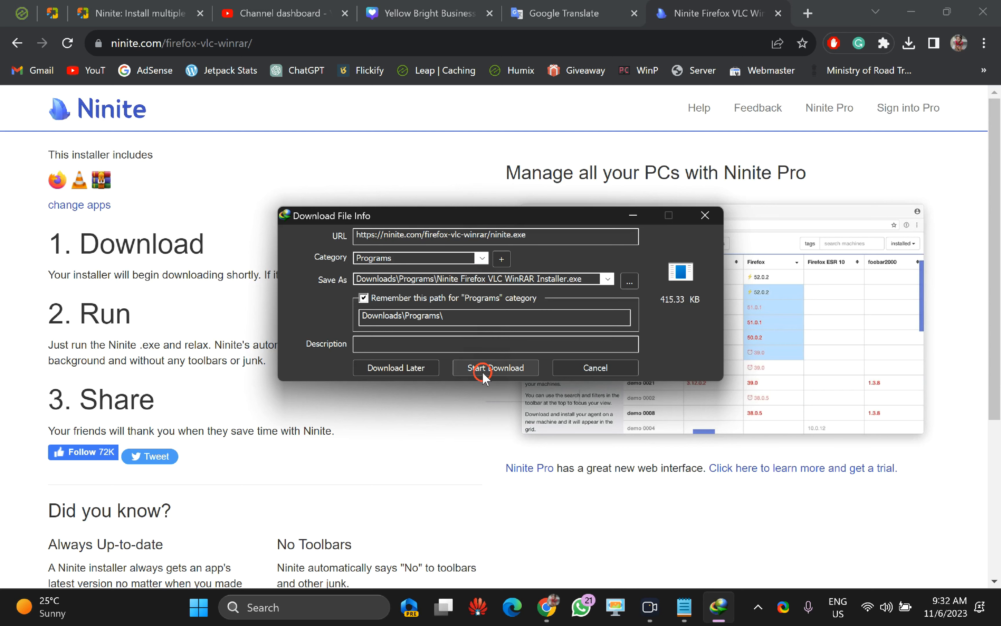
left_click(494, 367)
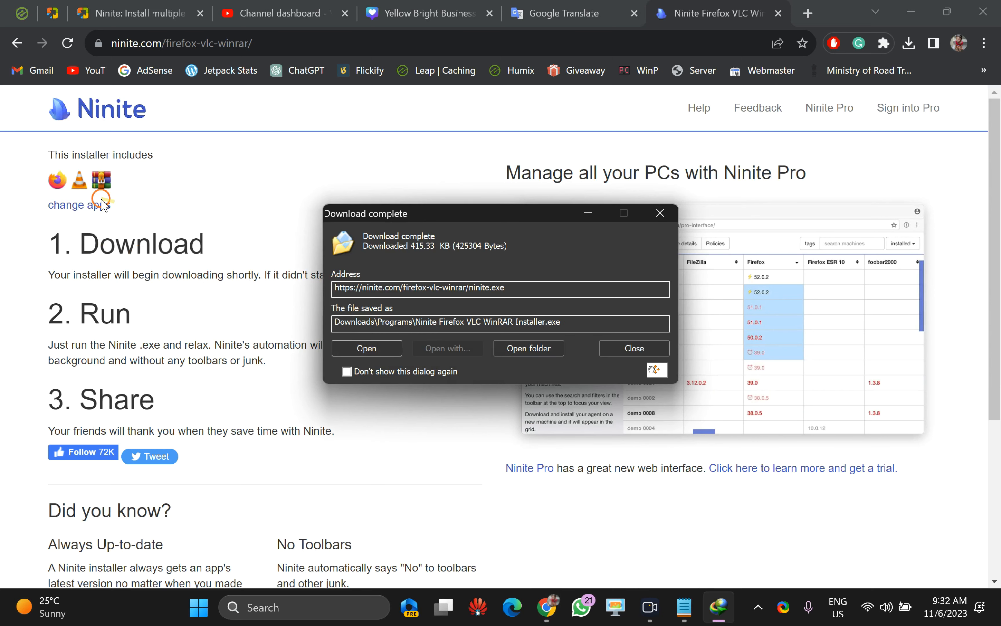
mouse_move(80, 205)
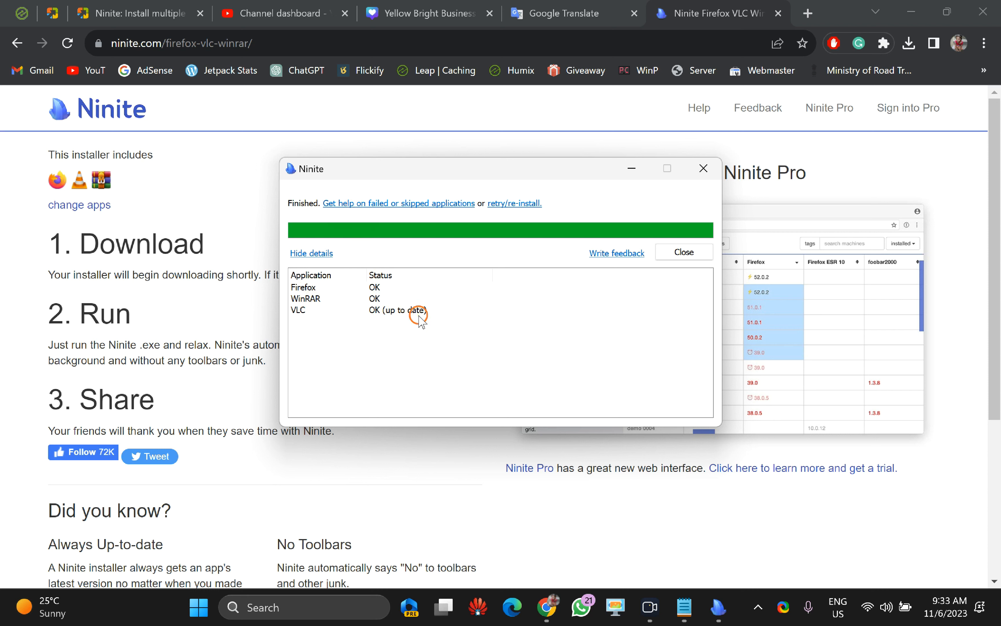
mouse_move(311, 316)
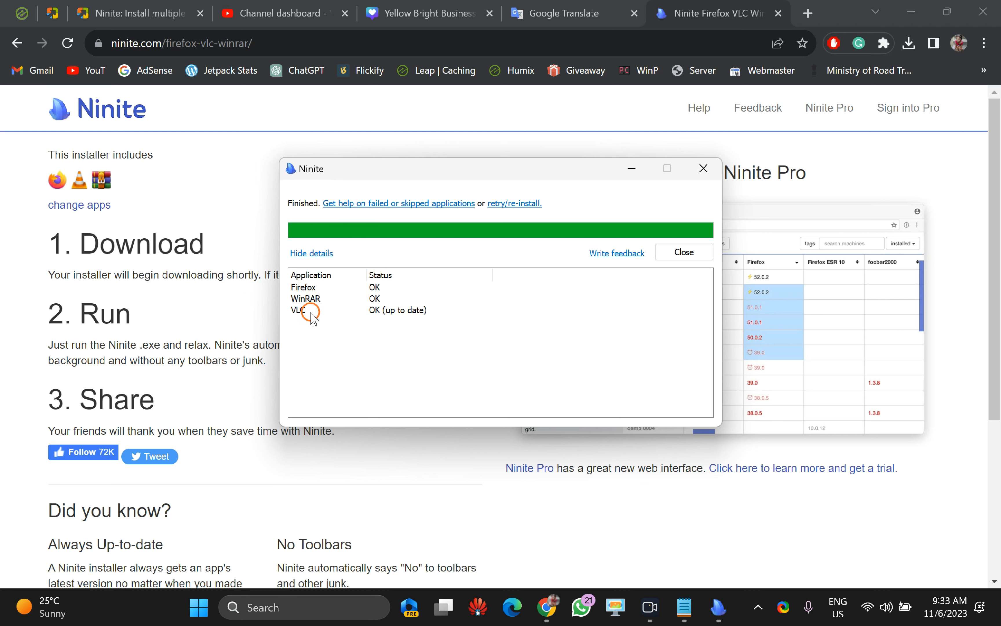
mouse_move(396, 319)
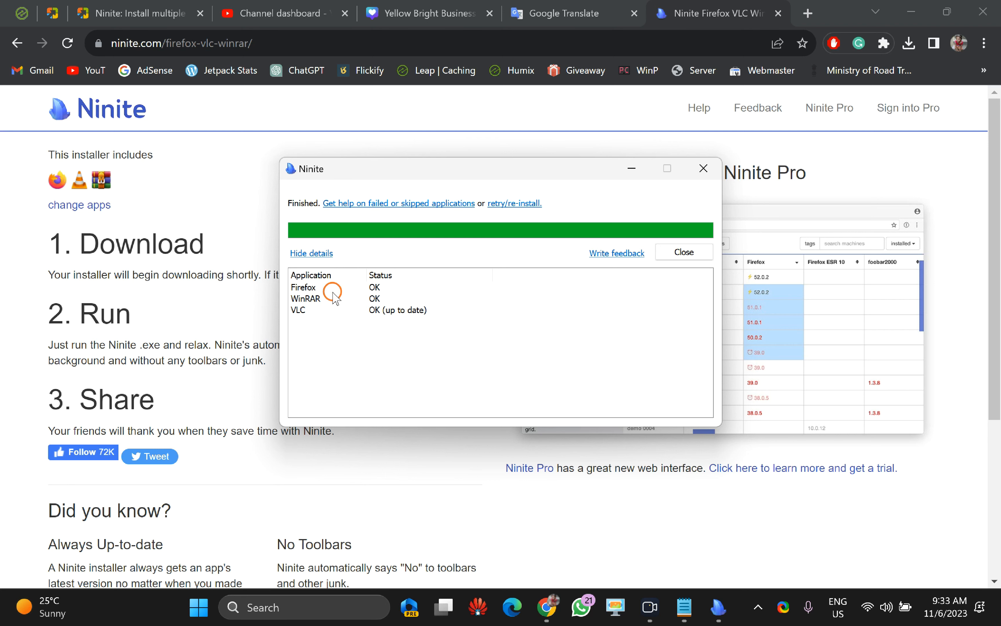
Close the finished Ninite installer reporting Firefox and WinRAR installed, VLC up to date.
left_click(682, 251)
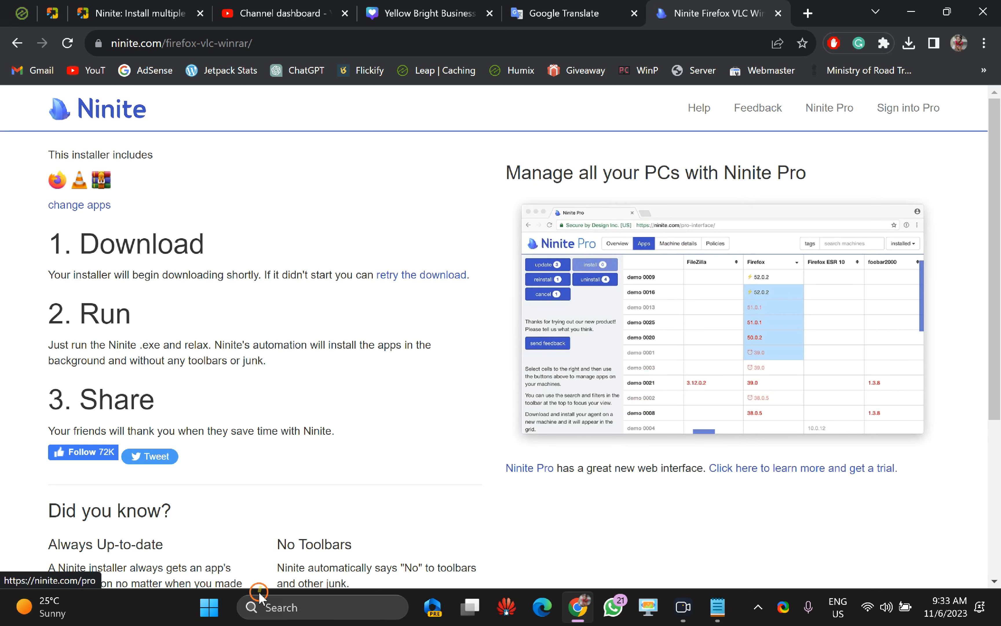
left_click(208, 606)
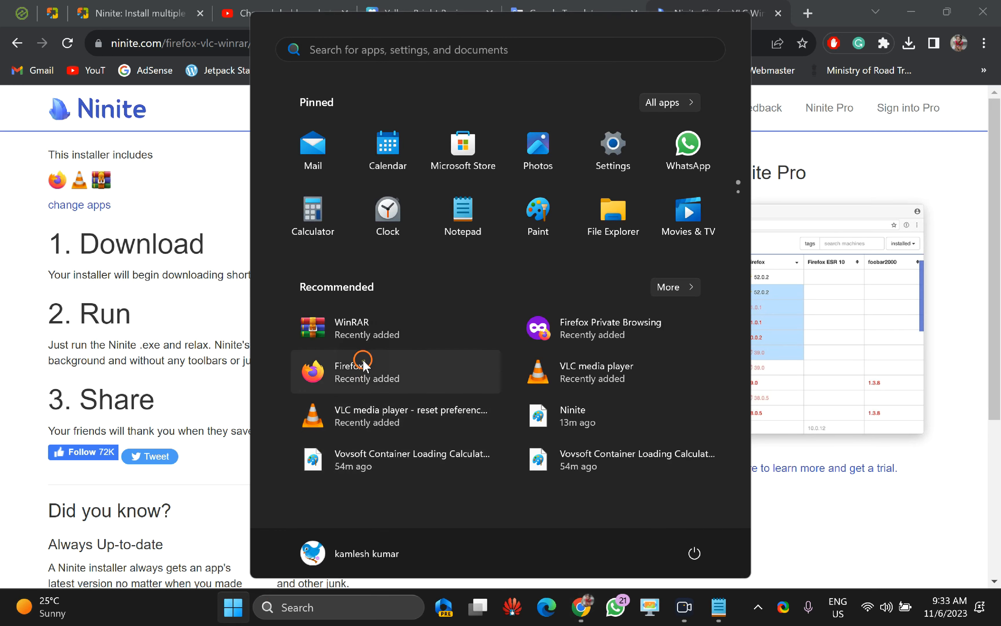
mouse_move(367, 326)
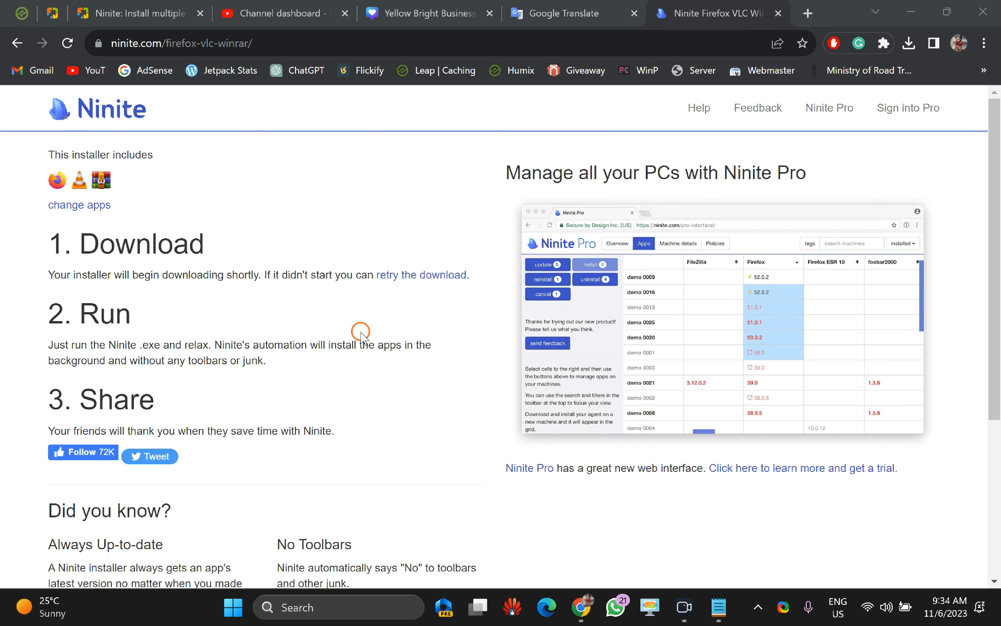
left_click(717, 607)
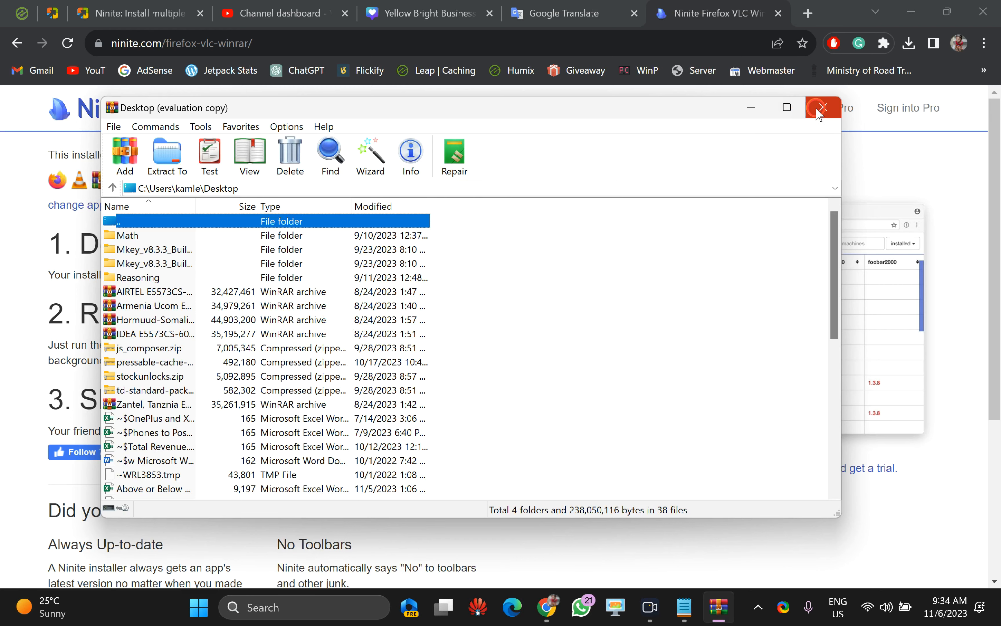
left_click(822, 107)
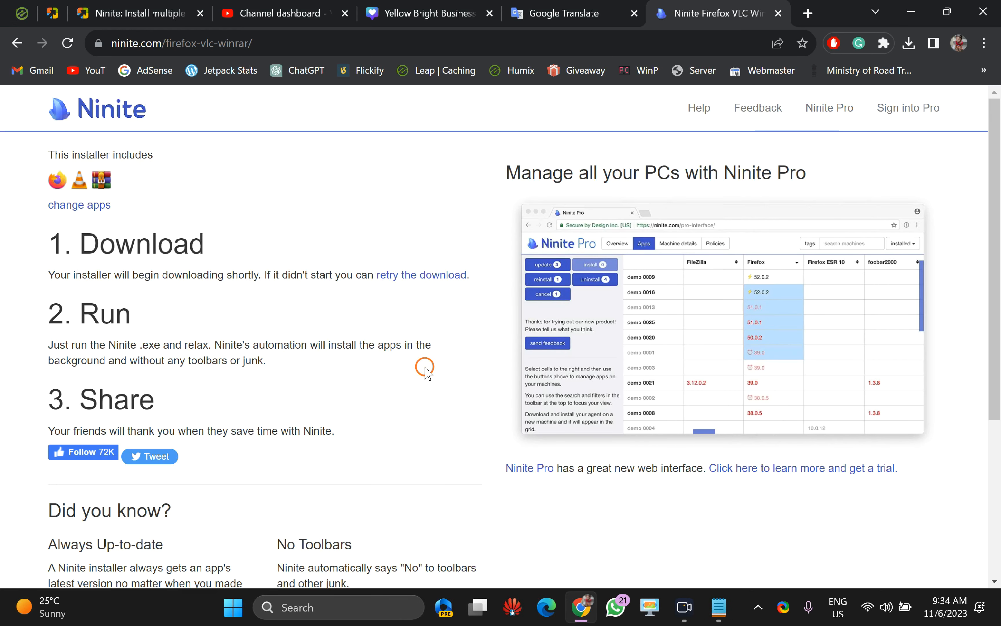